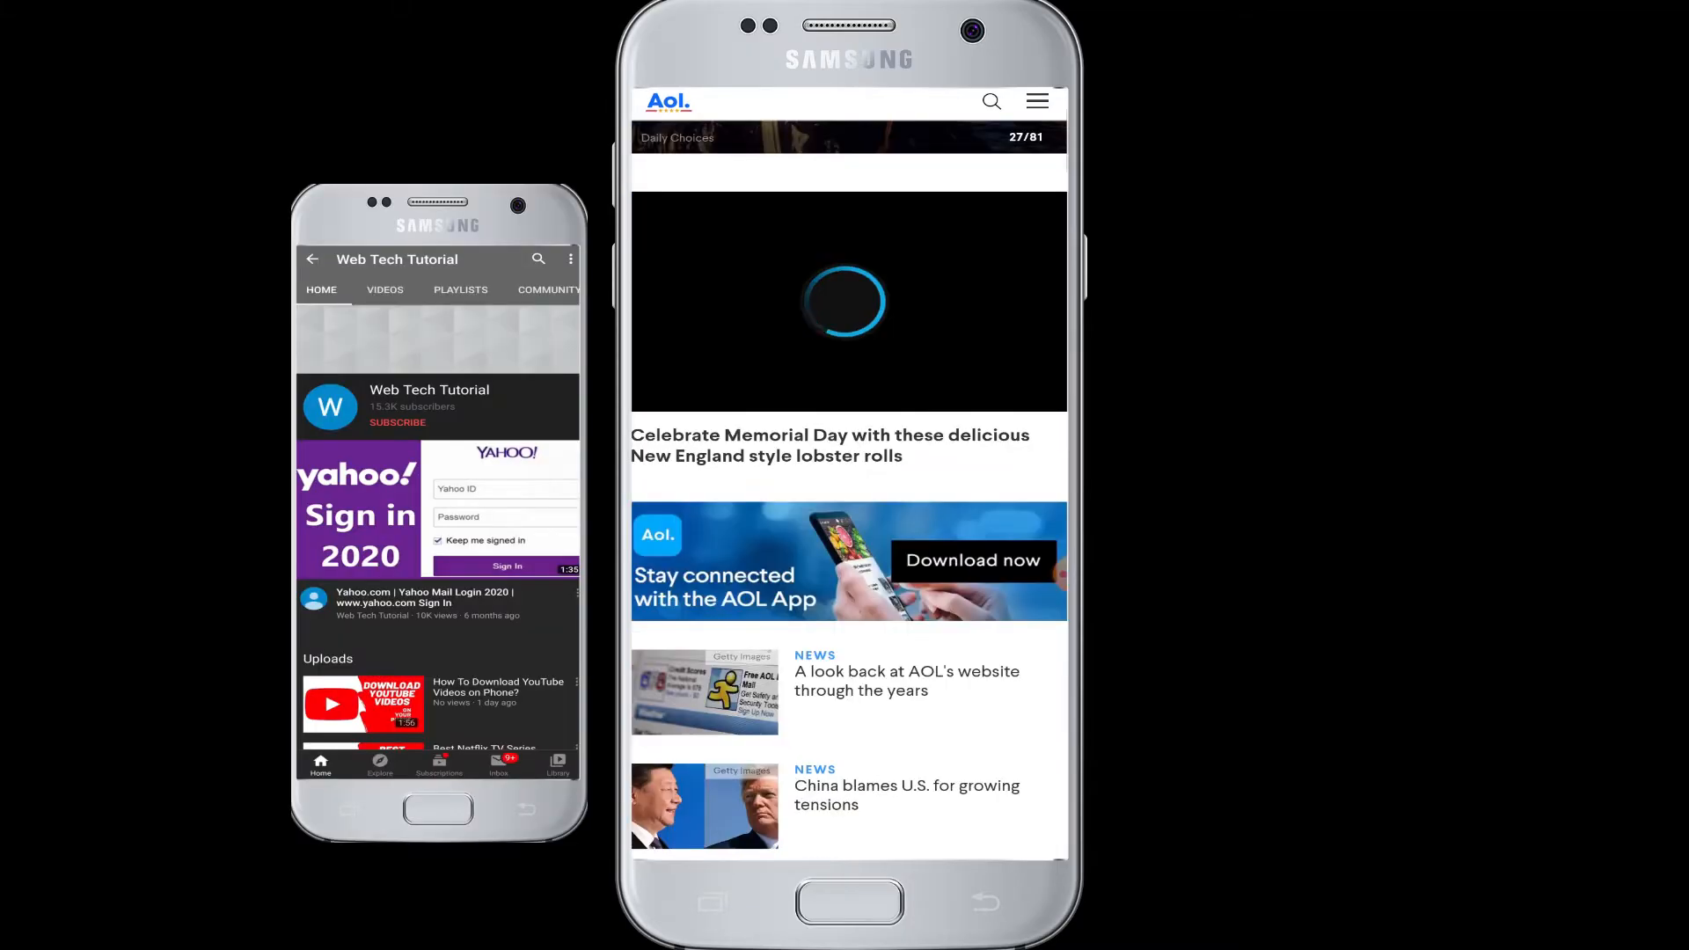
- Browse down the AOL home page before heading to mail
{"action": "left_click", "coordinate": [395, 422]}
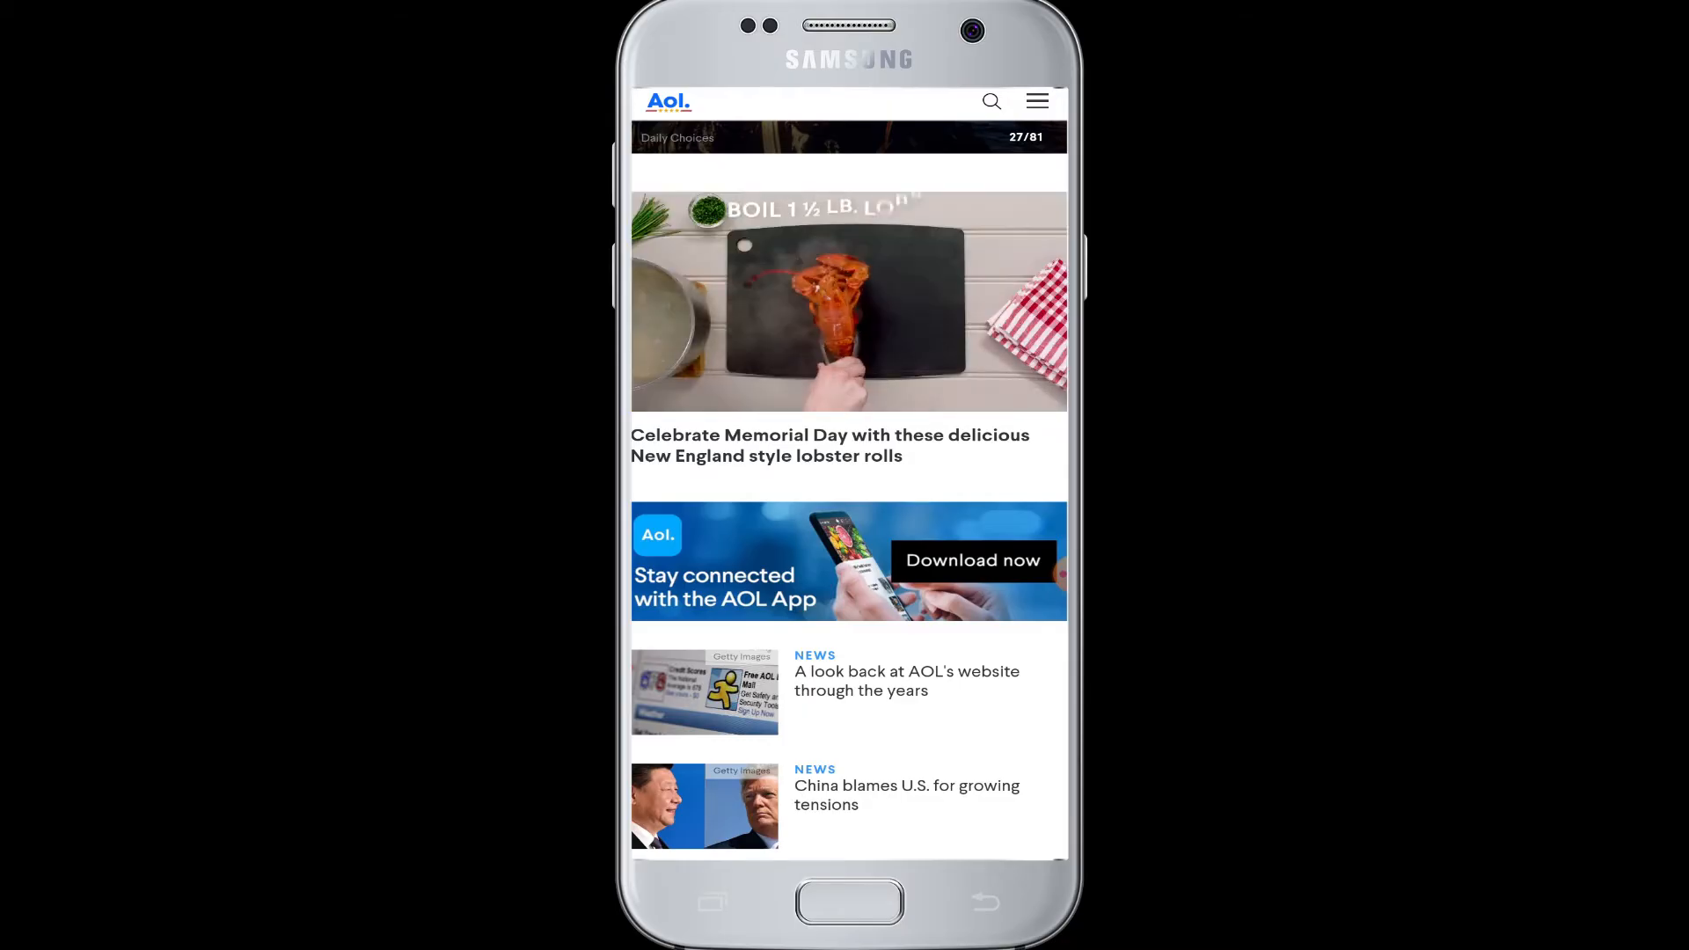
{"action": "scroll", "scroll_direction": "down", "scroll_amount": 3}
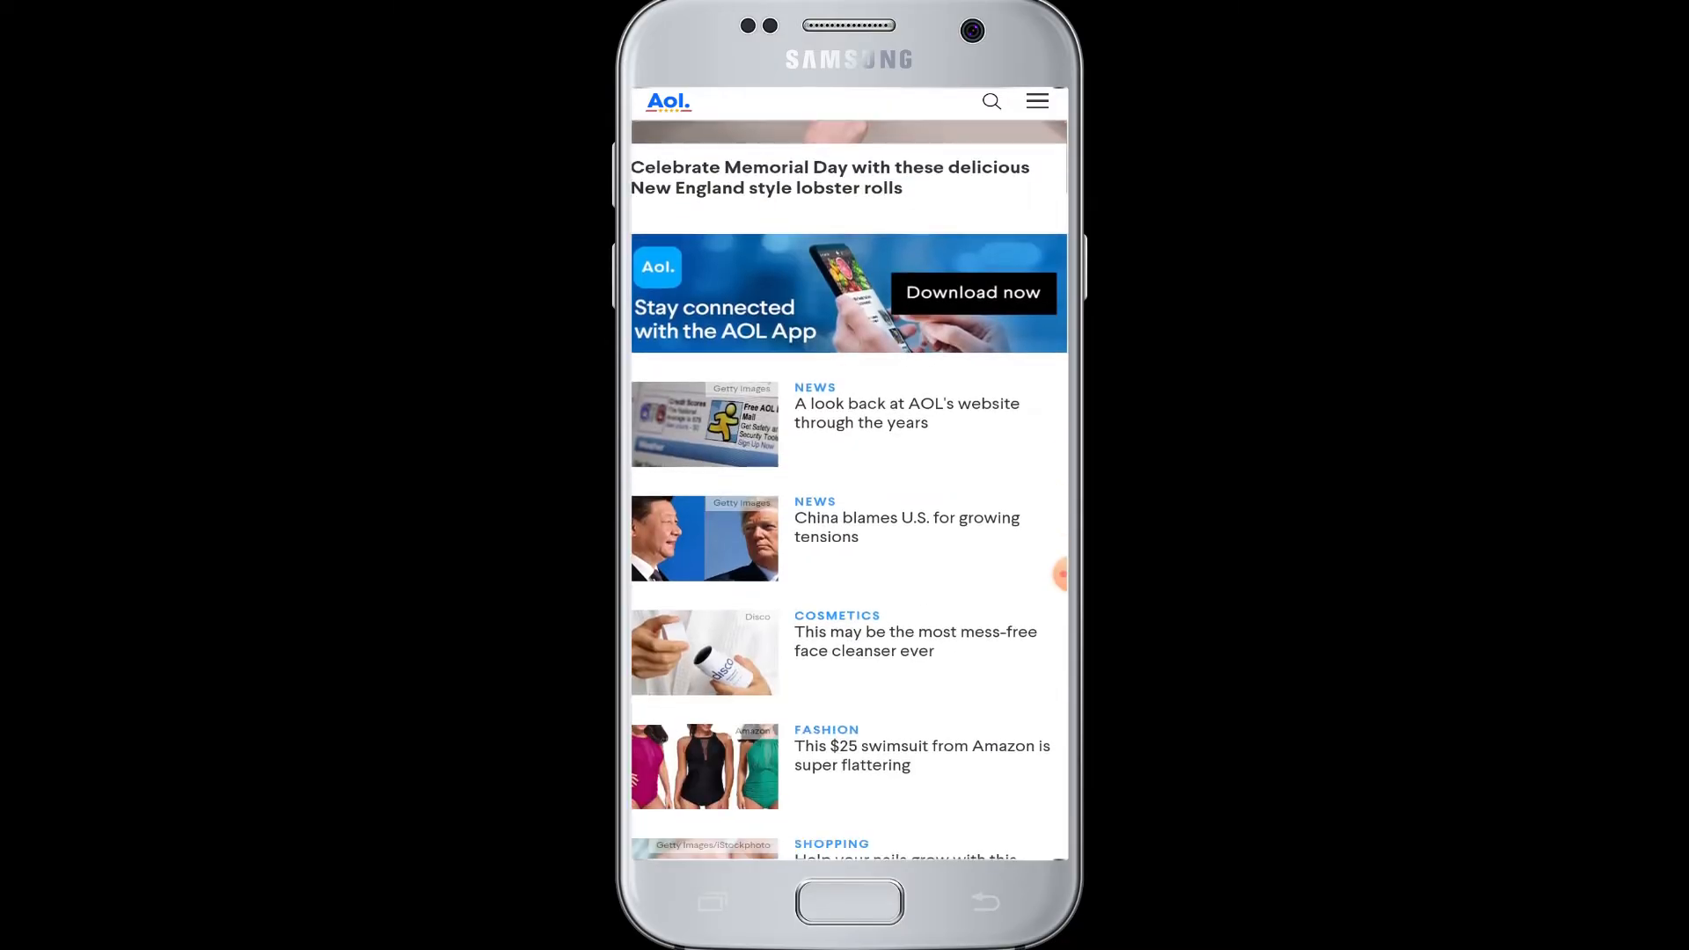
{"action": "scroll", "scroll_direction": "down", "scroll_amount": 3}
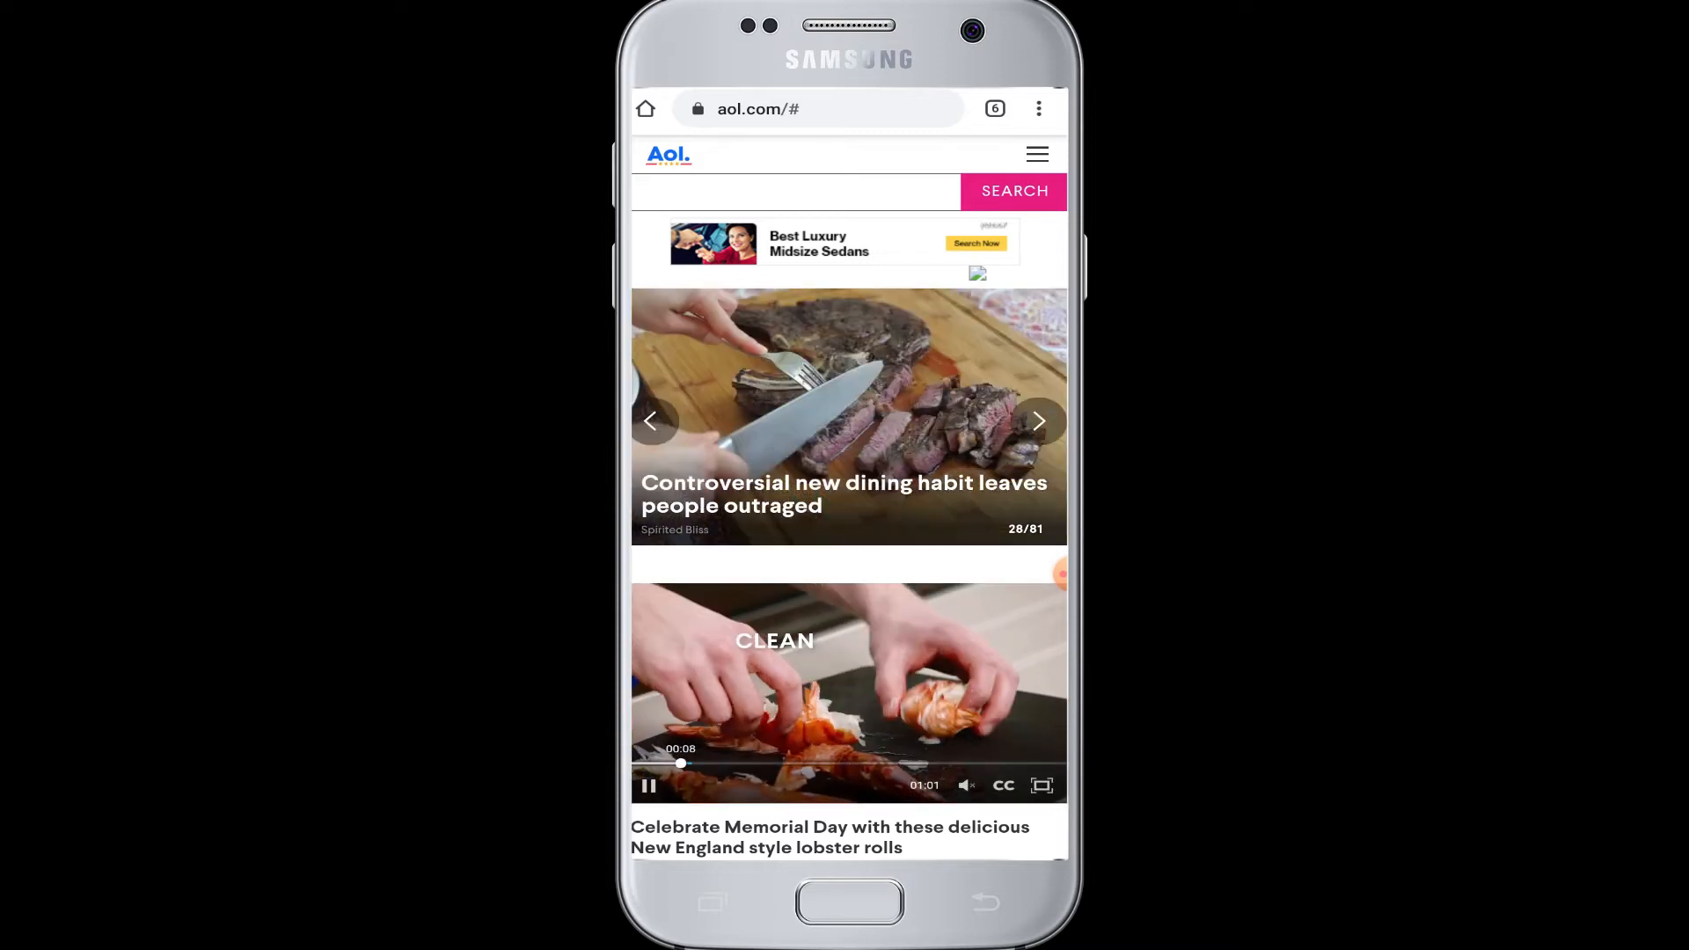
- Reach the AOL Mail inbox from the site menu and tick the newest password-change message
{"action": "left_click", "coordinate": [1034, 155]}
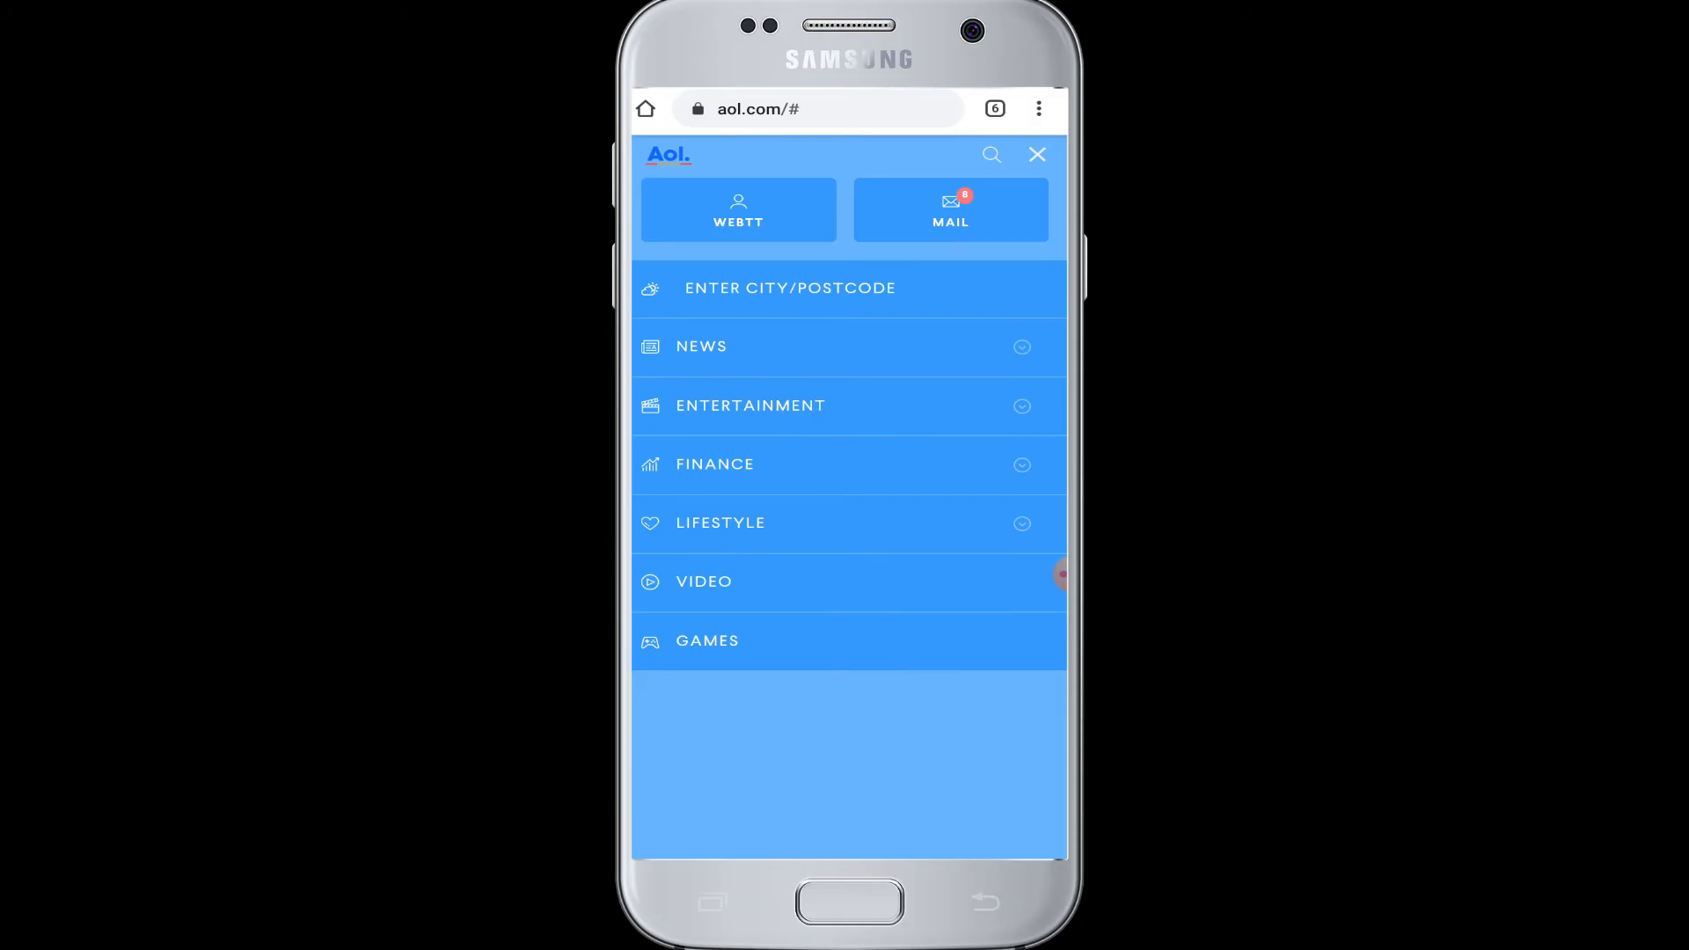
{"action": "left_click", "coordinate": [948, 209]}
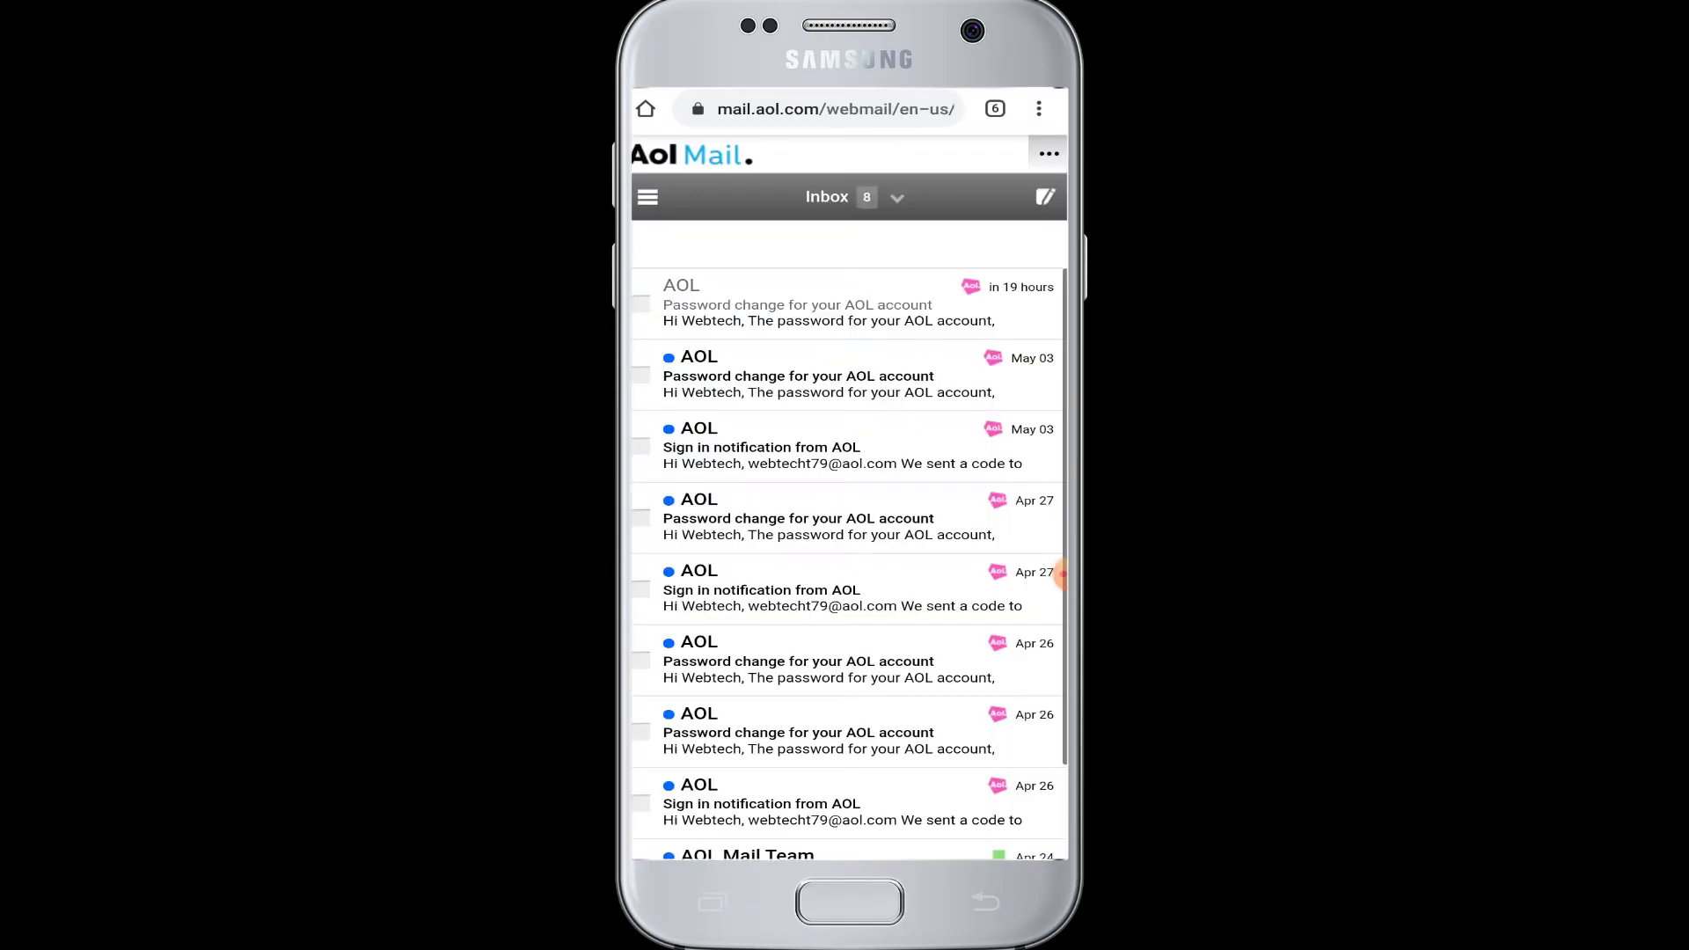
{"action": "scroll", "scroll_direction": "down", "scroll_amount": 3}
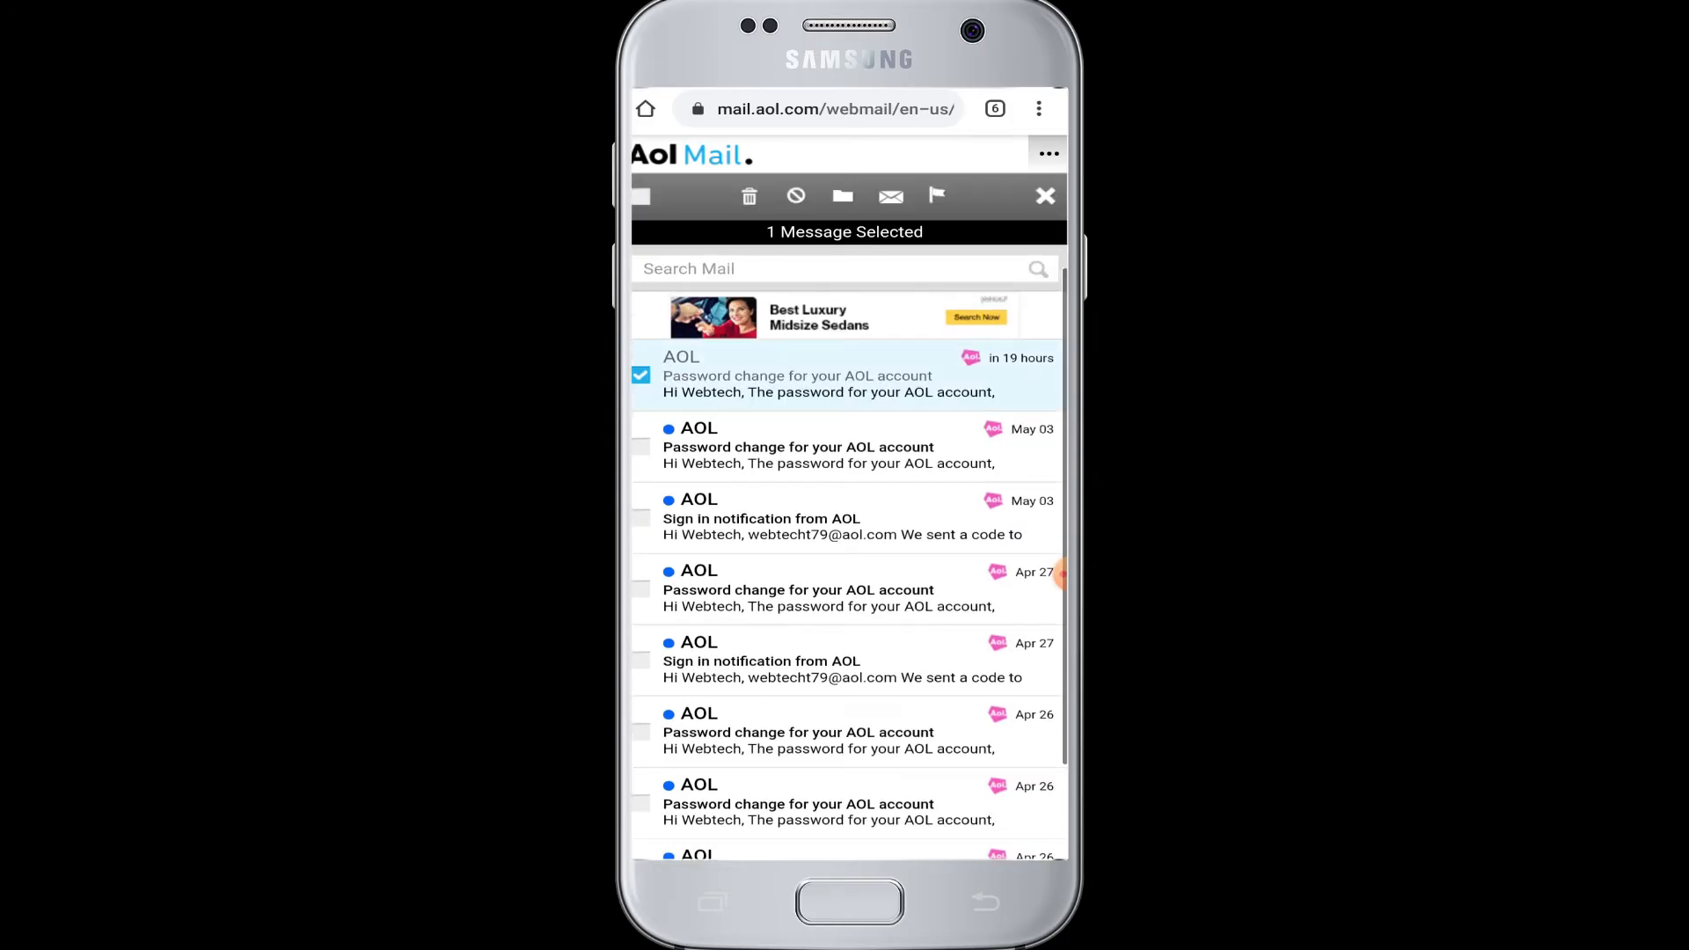
- Tick the second password-change message too and delete both, leaving the inbox at 7
{"action": "left_click", "coordinate": [640, 445]}
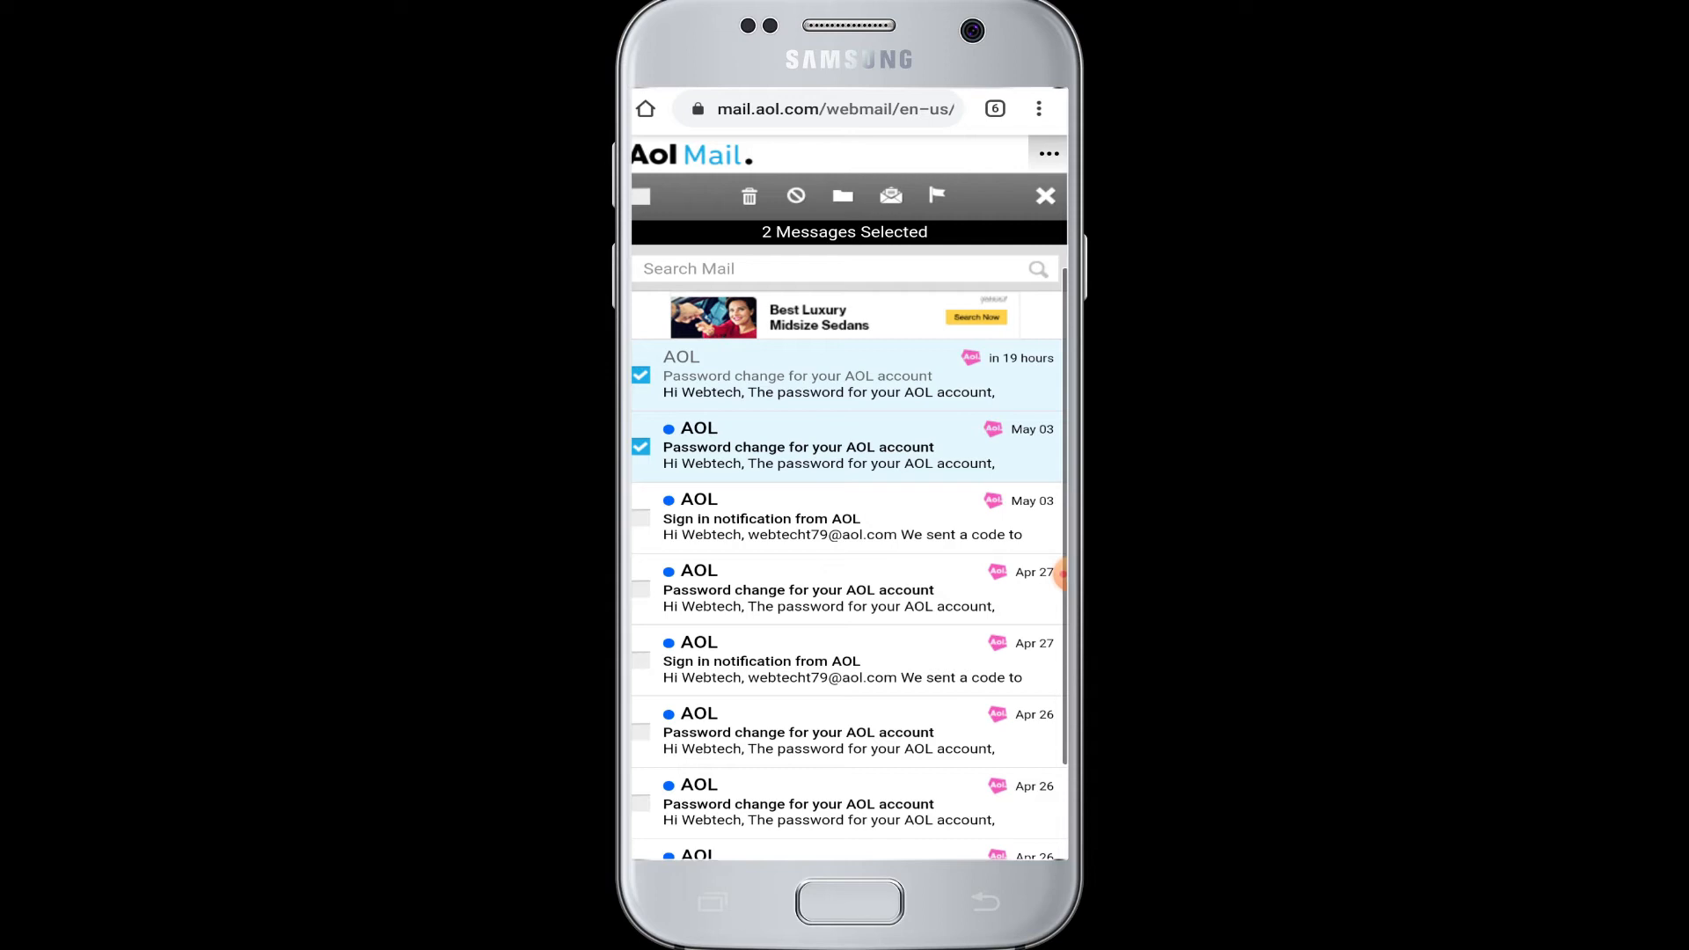
{"action": "left_click", "coordinate": [749, 195]}
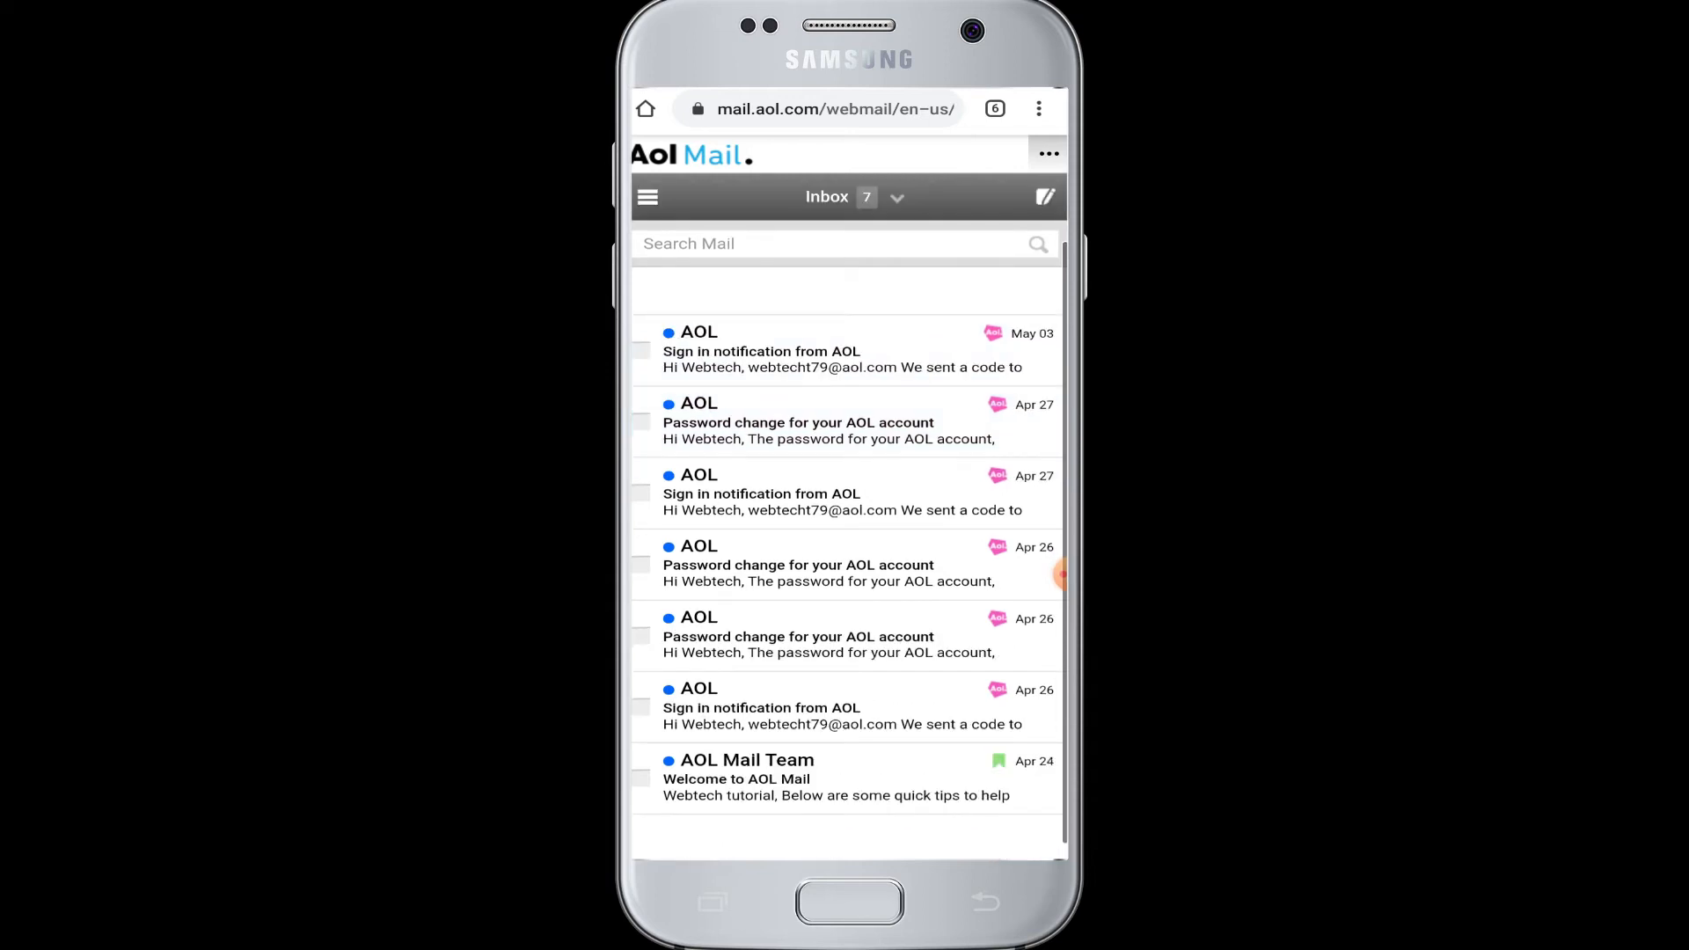
{"action": "left_click", "coordinate": [647, 197]}
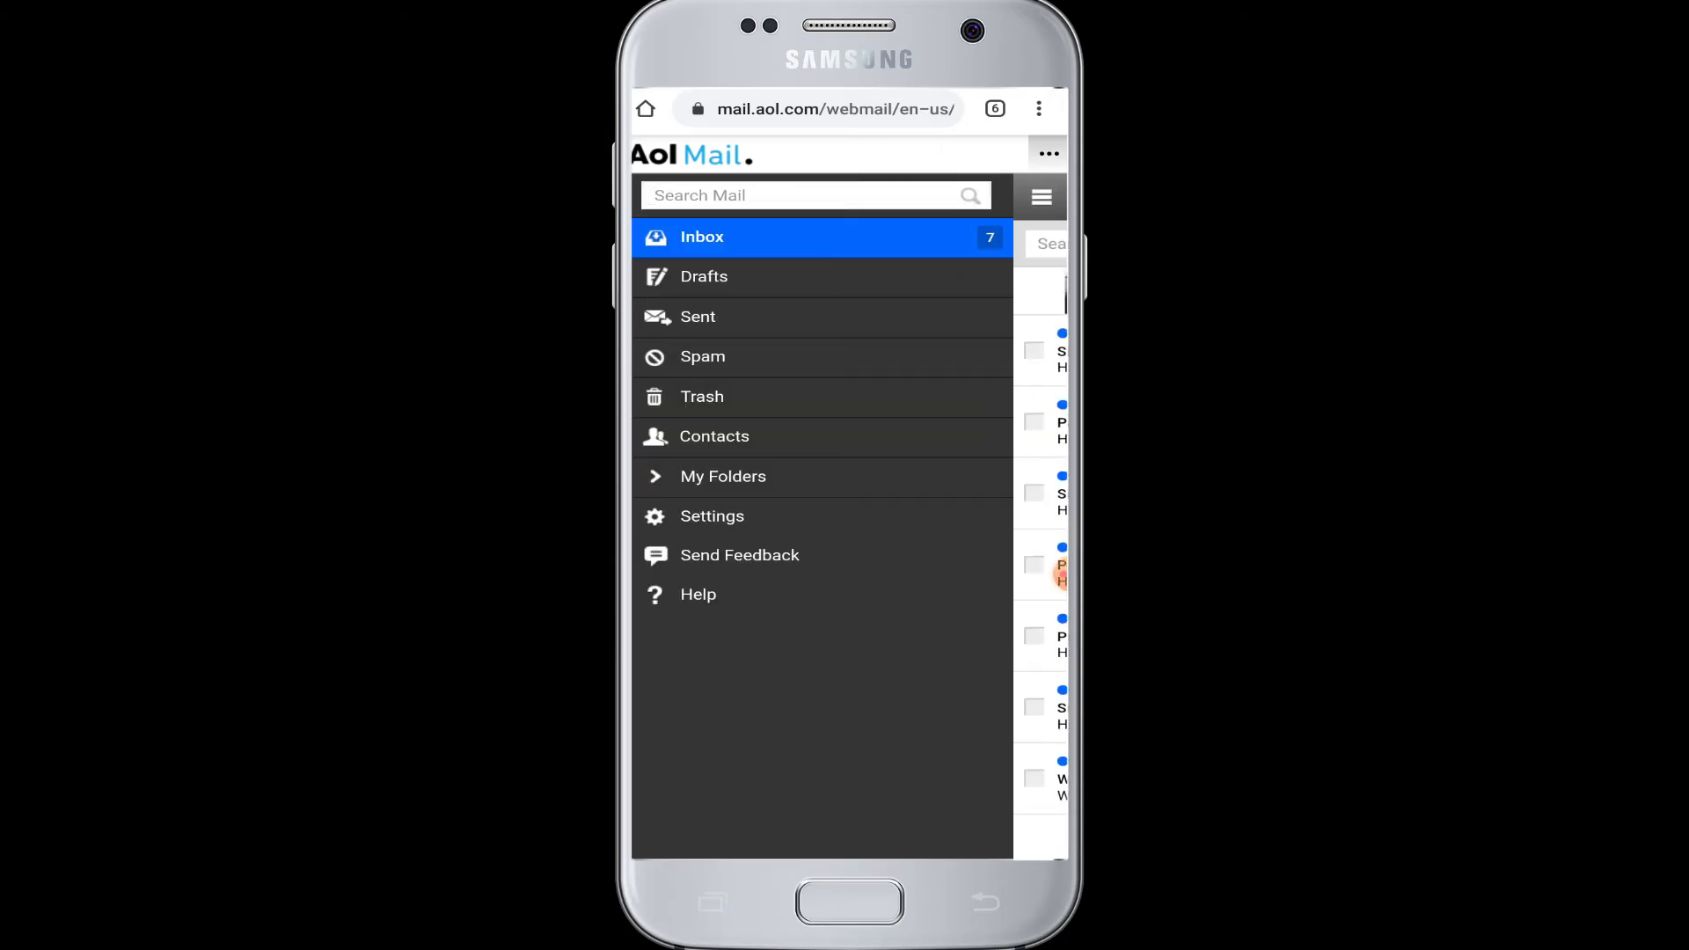
- Check the Trash folder from the folder list, then return to the inbox
{"action": "left_click", "coordinate": [701, 396]}
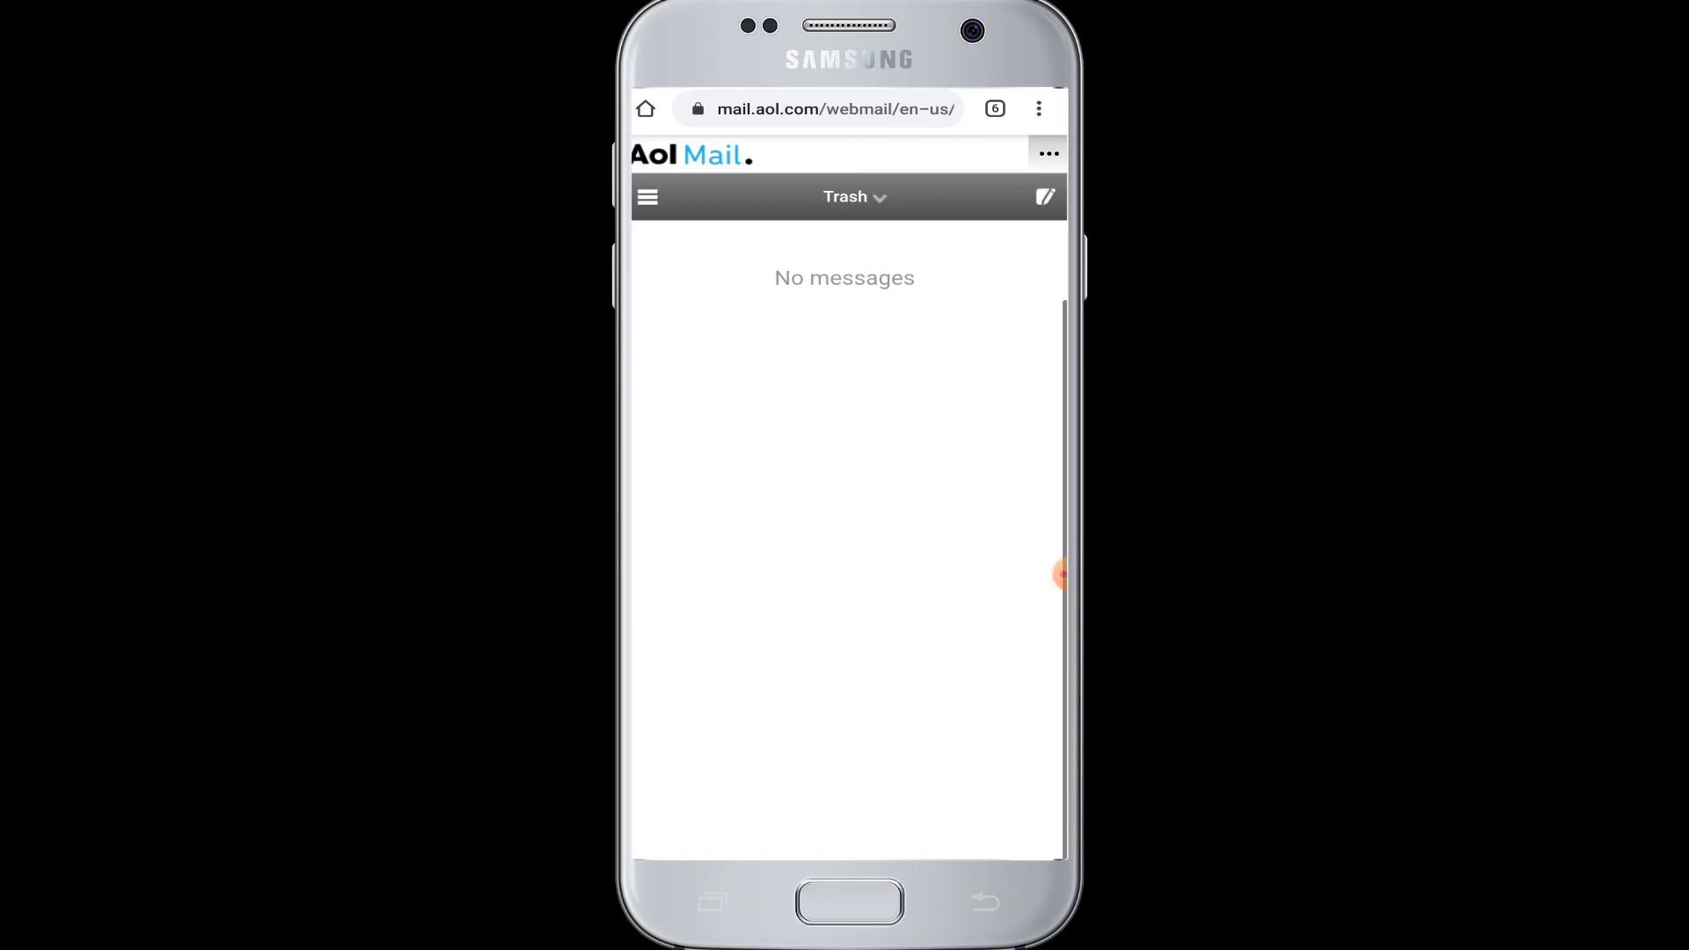
{"action": "left_click", "coordinate": [647, 196]}
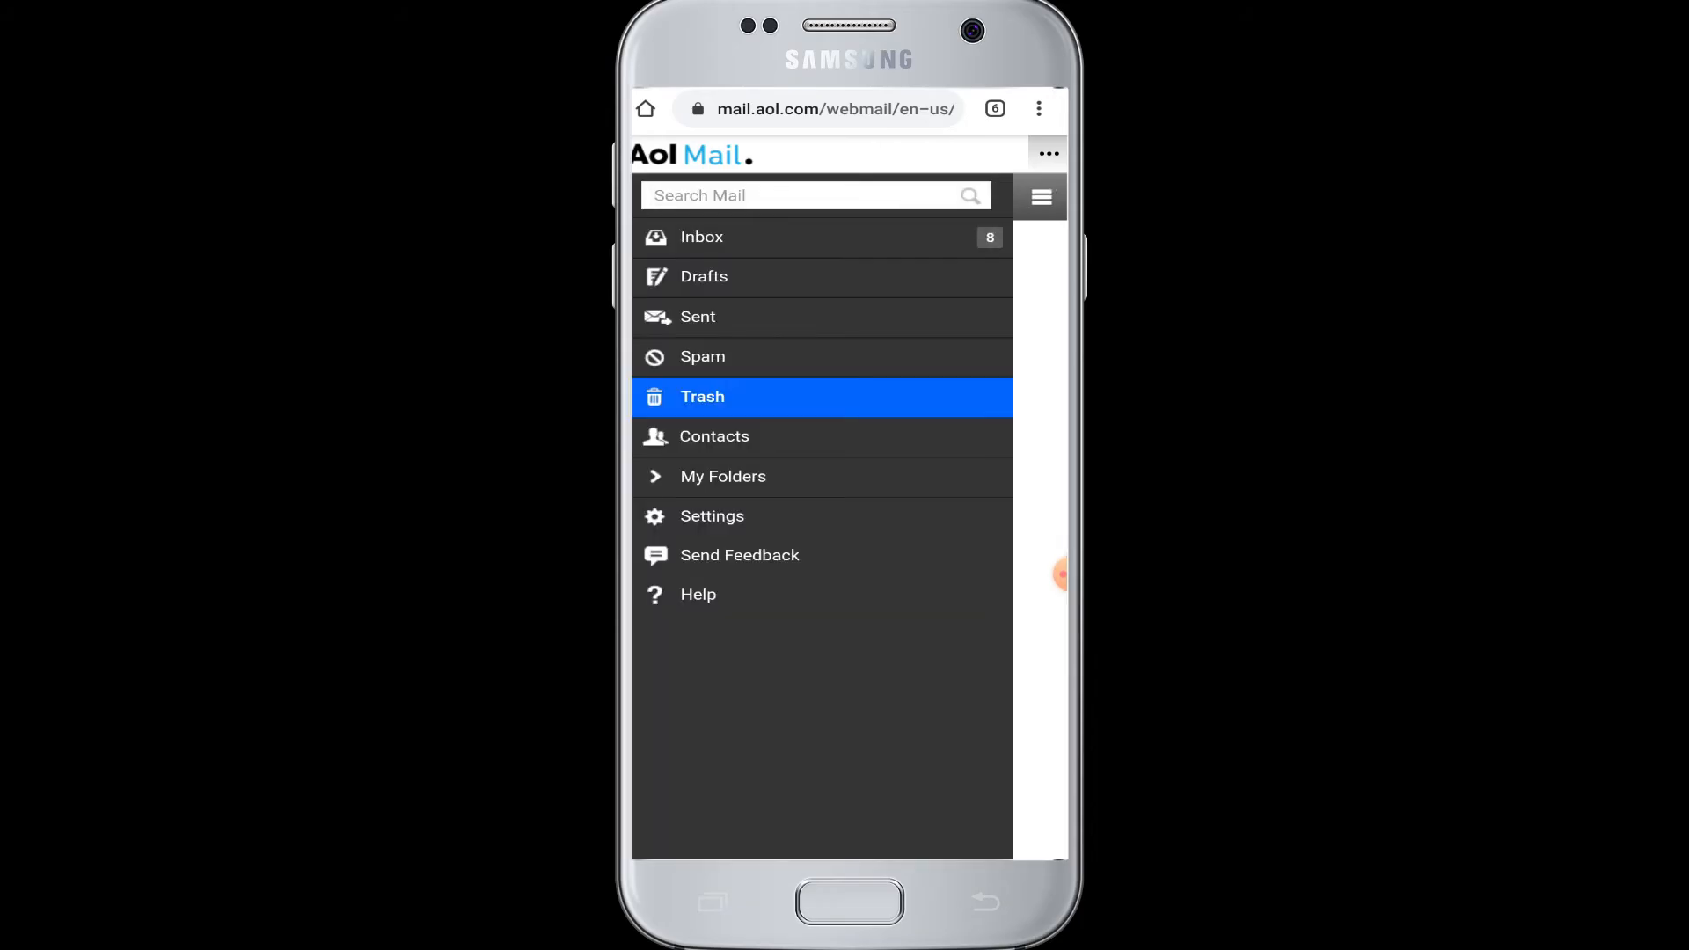
{"action": "left_click", "coordinate": [702, 396]}
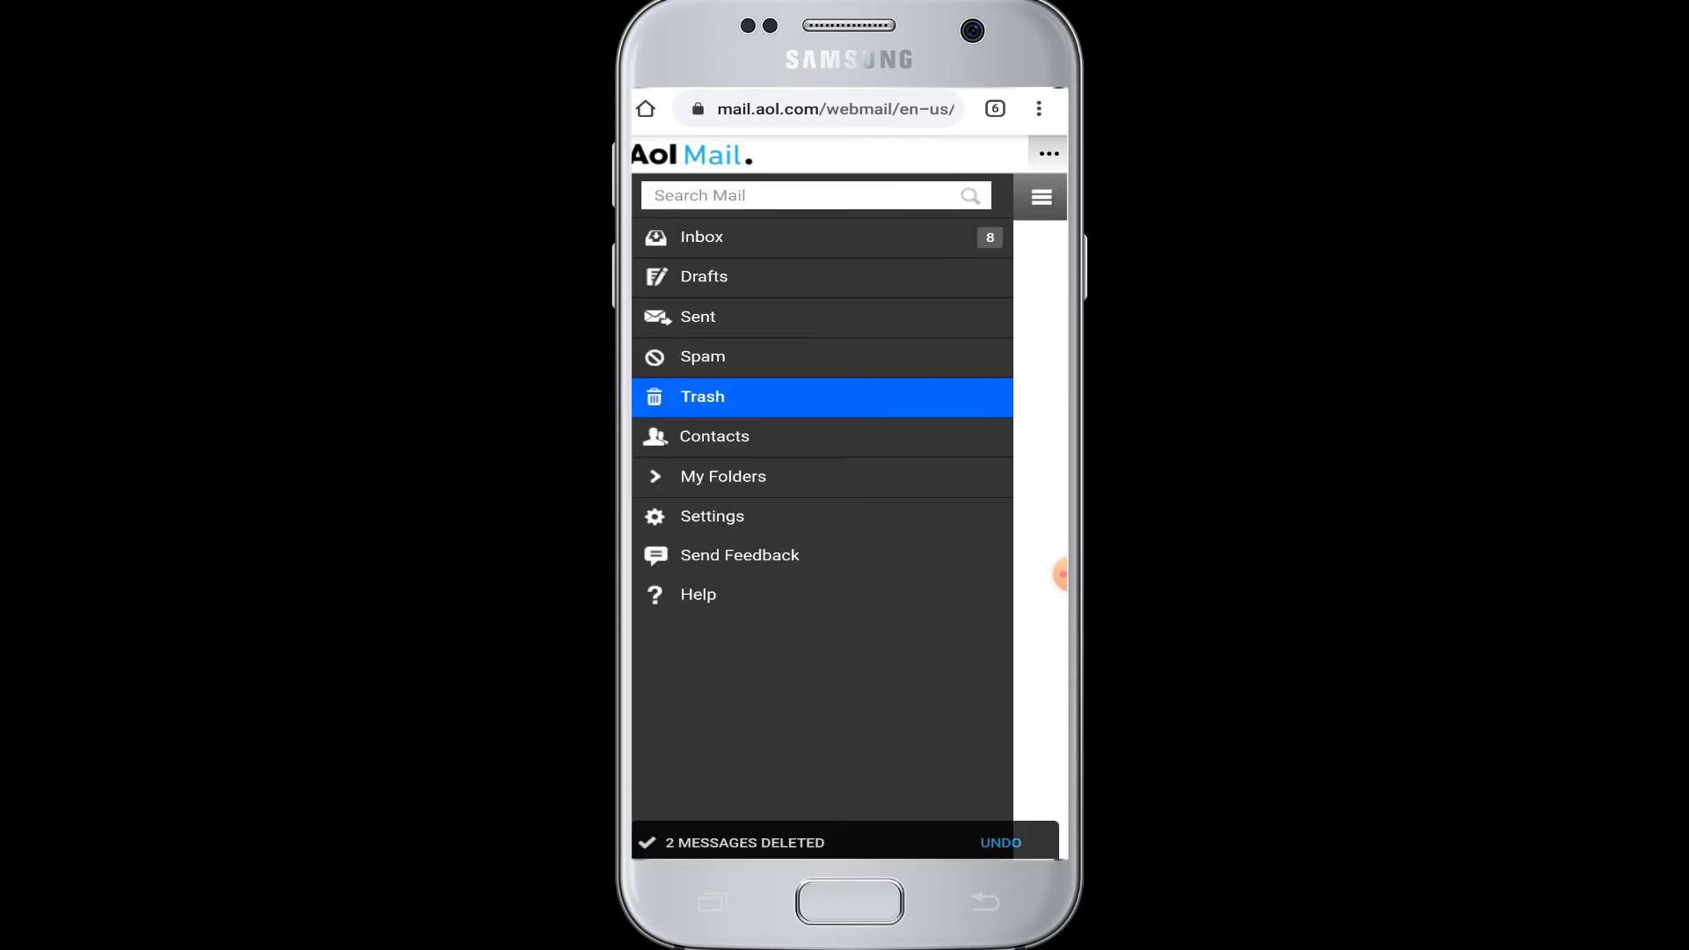
{"action": "left_click", "coordinate": [702, 237]}
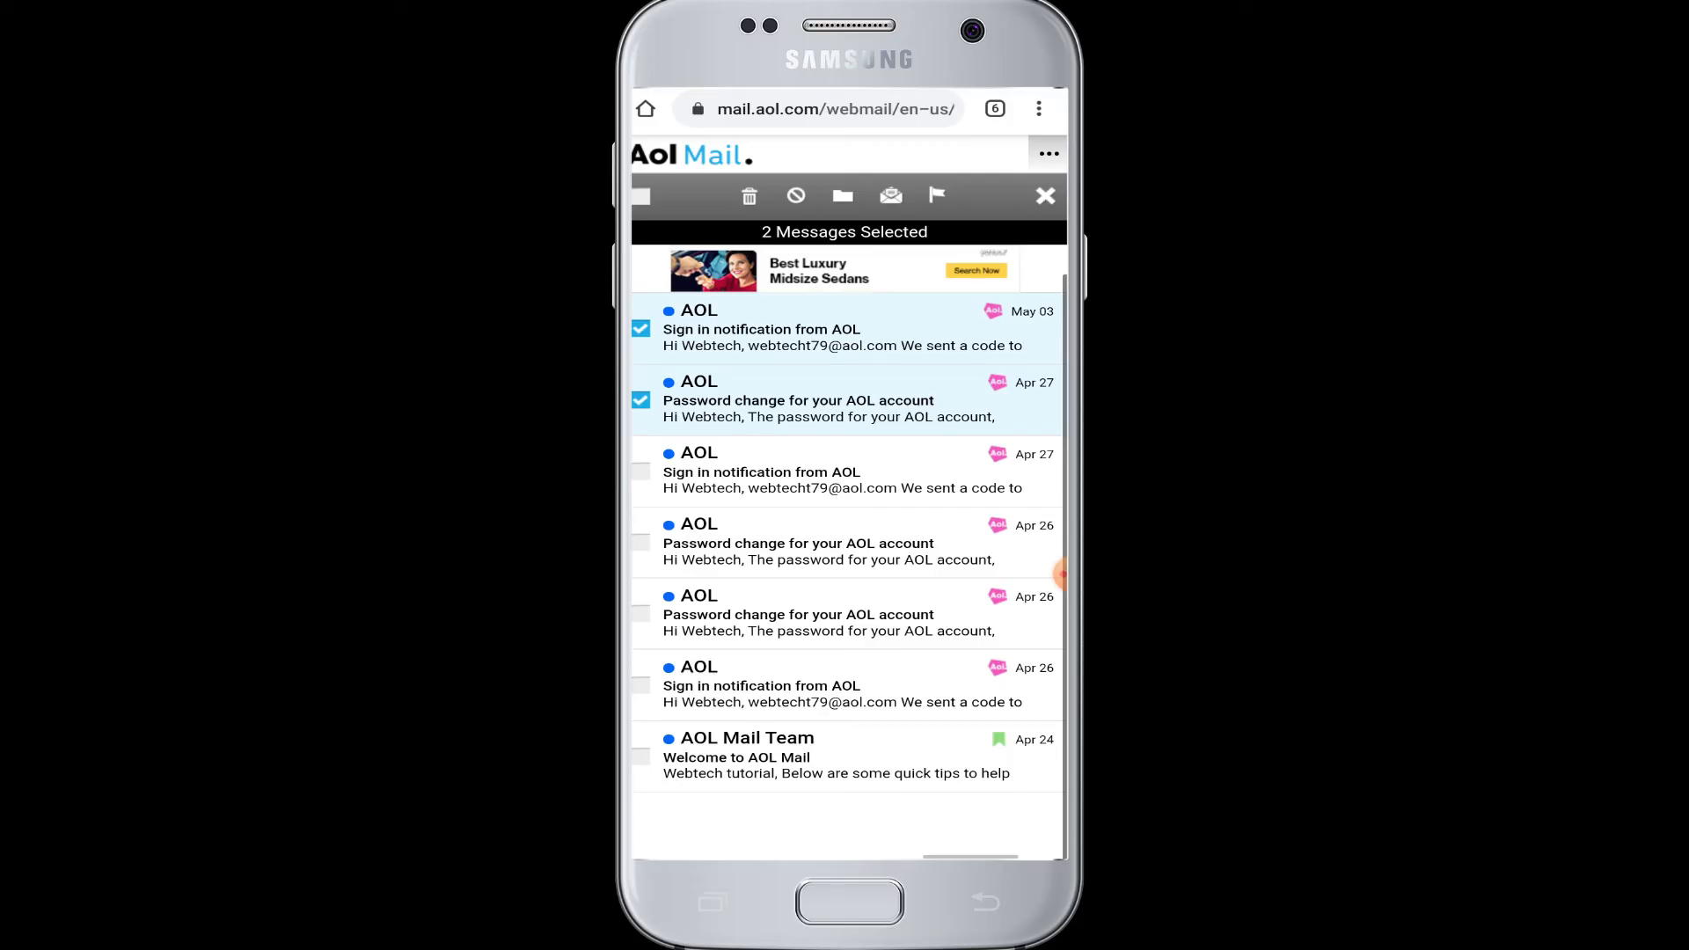
- Open the May 3 sign-in notification from AOL to block its sender
{"action": "left_click", "coordinate": [760, 329]}
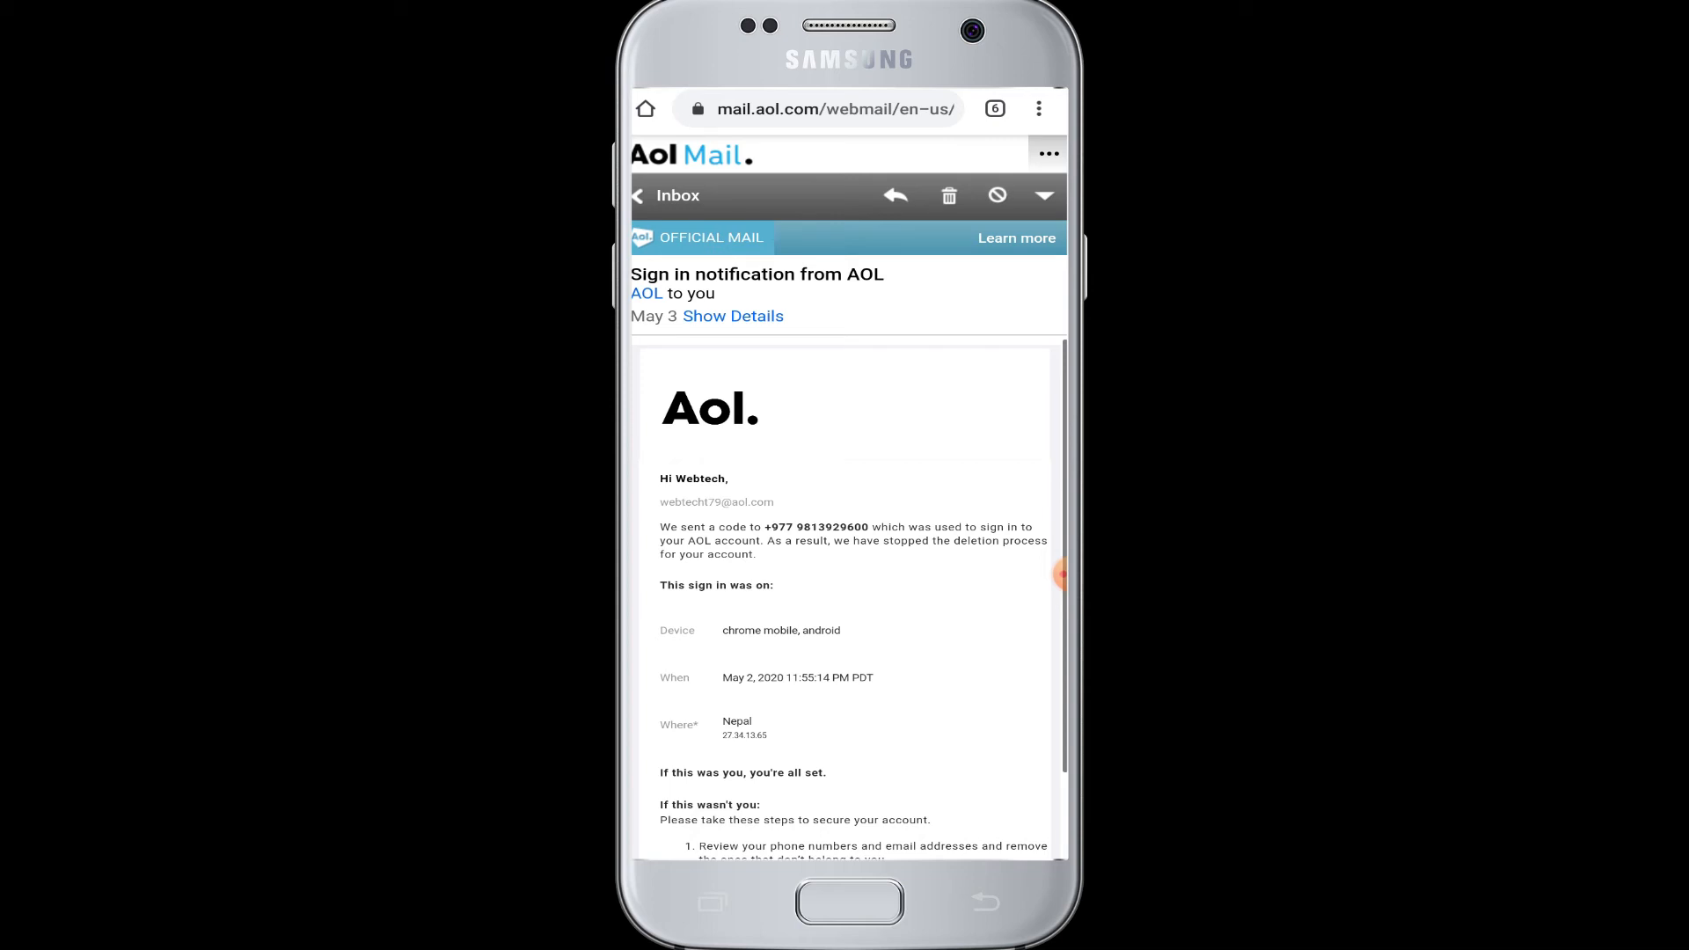
{"action": "left_click", "coordinate": [636, 195]}
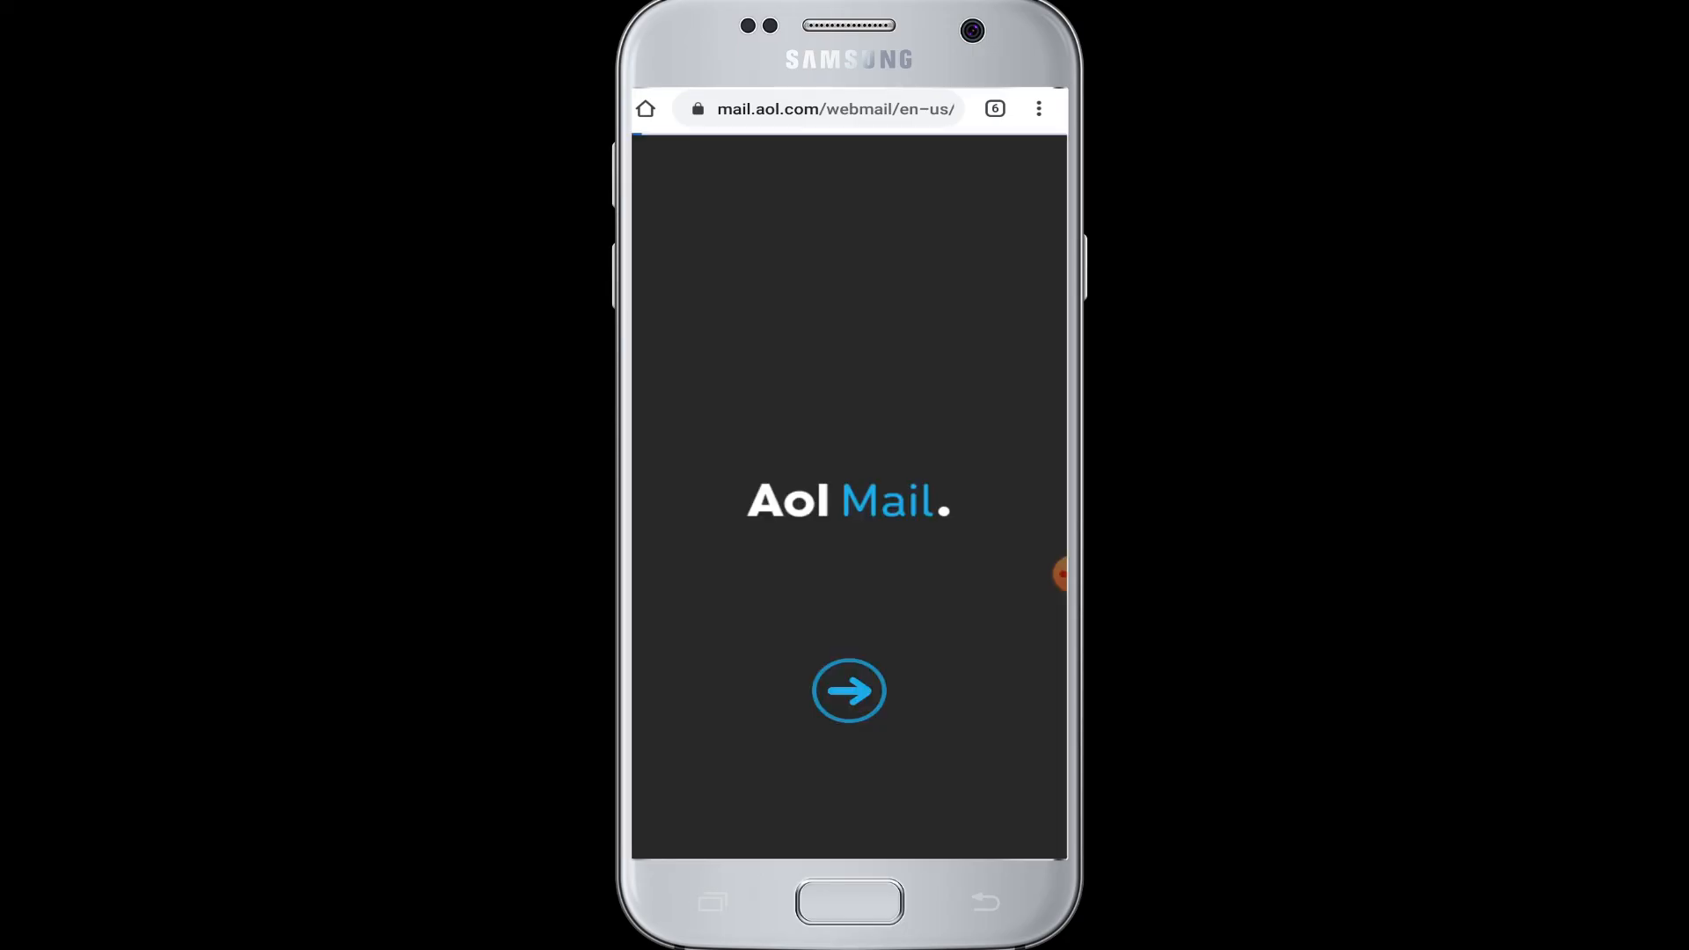
- Start over after the session timeout and browse the aol.com home page news
{"action": "left_click", "coordinate": [848, 690]}
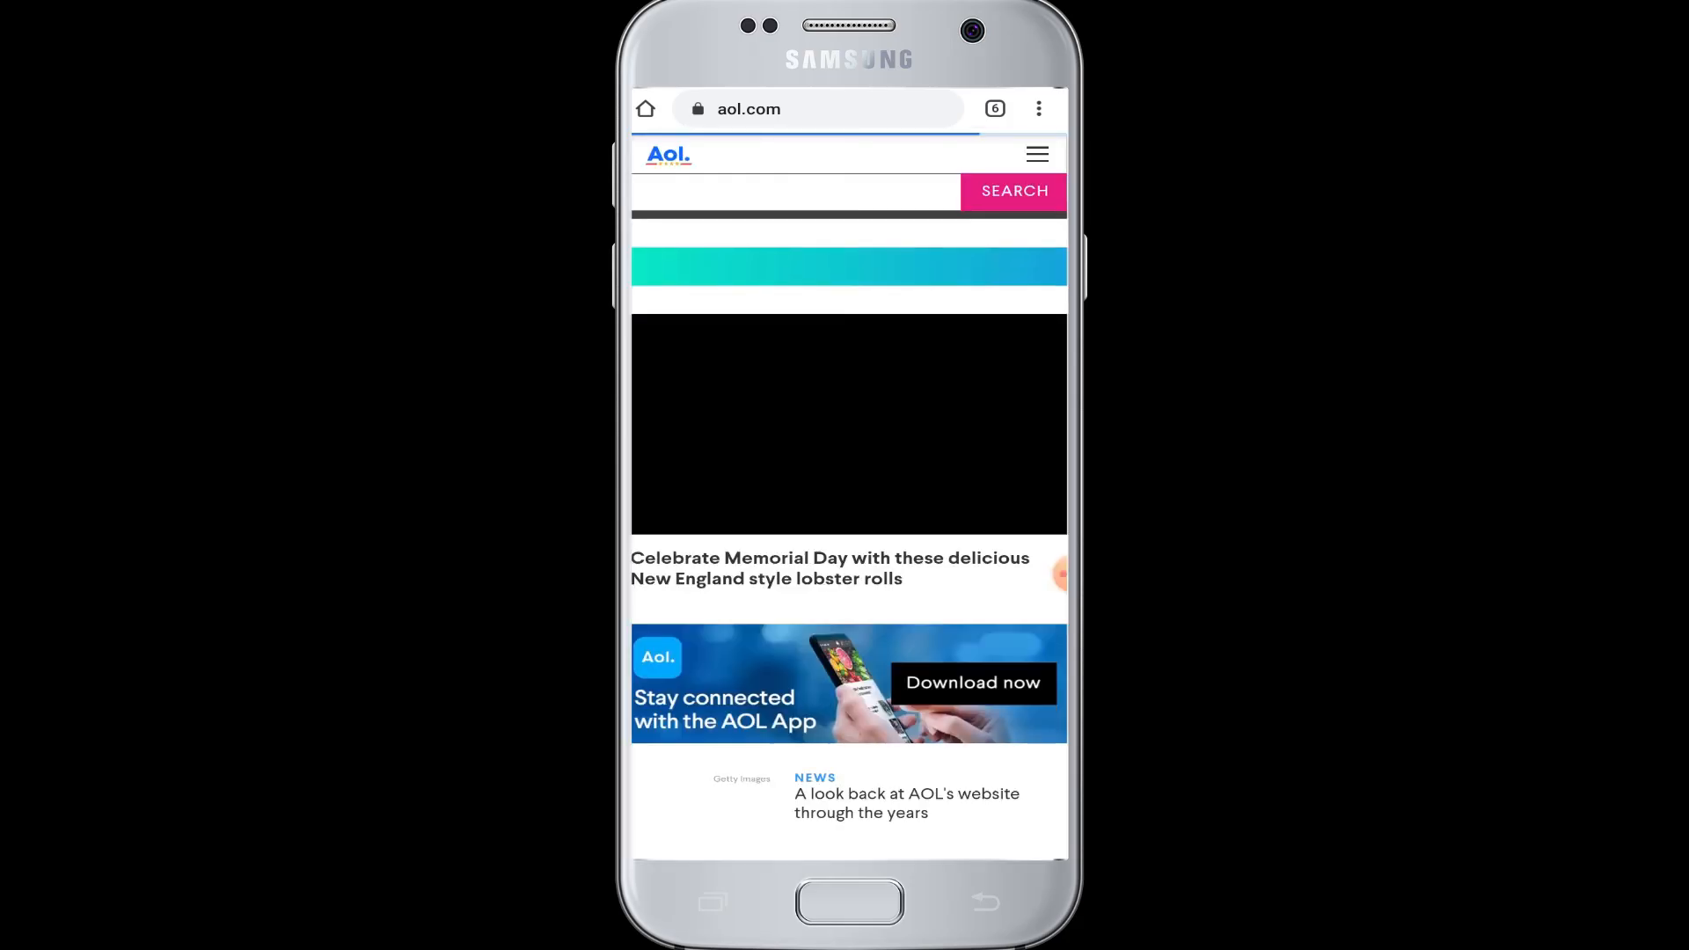
{"action": "scroll", "scroll_direction": "down", "scroll_amount": 3}
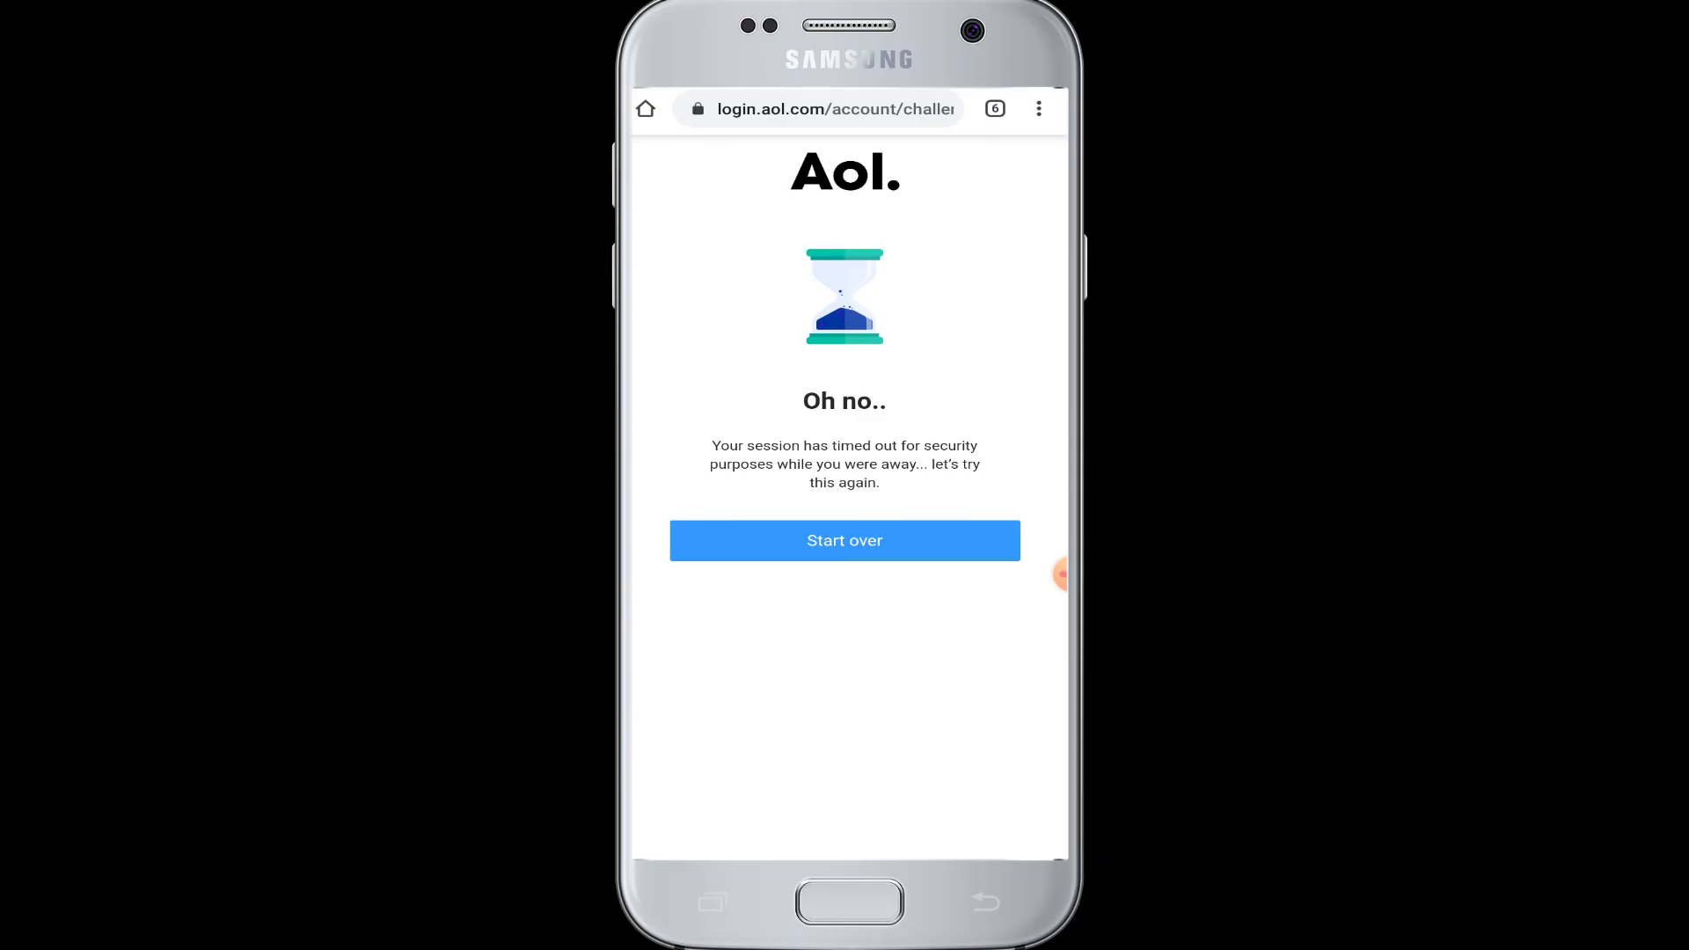
{"action": "left_click", "coordinate": [844, 540]}
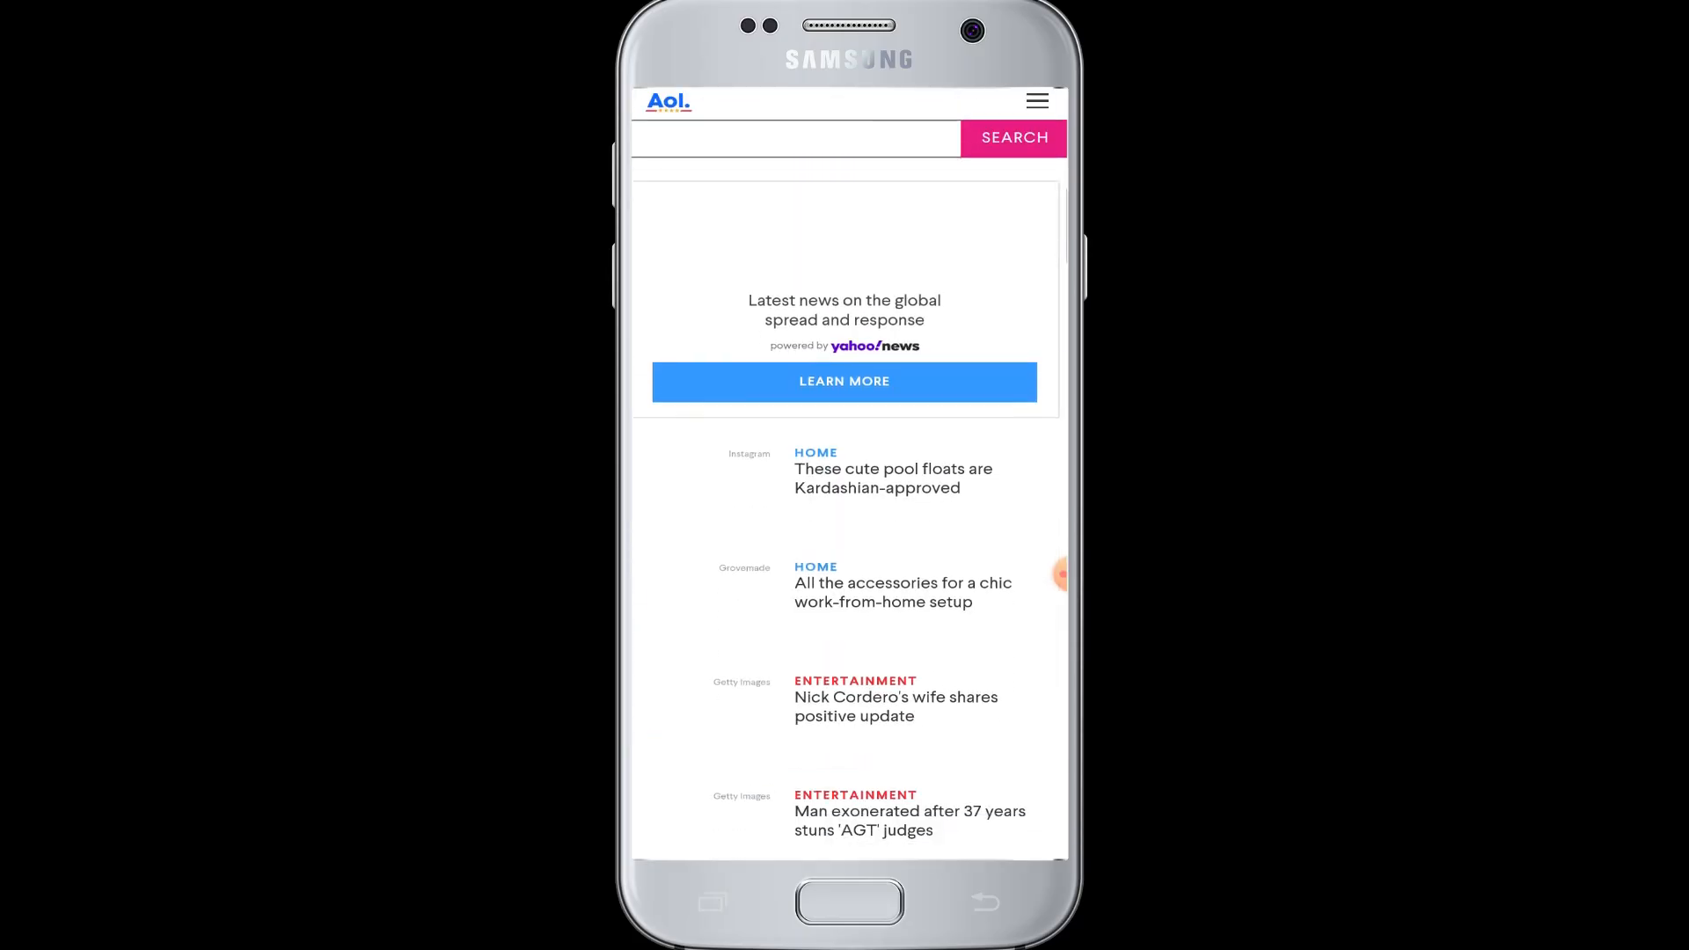
{"action": "scroll", "scroll_direction": "down", "scroll_amount": 3}
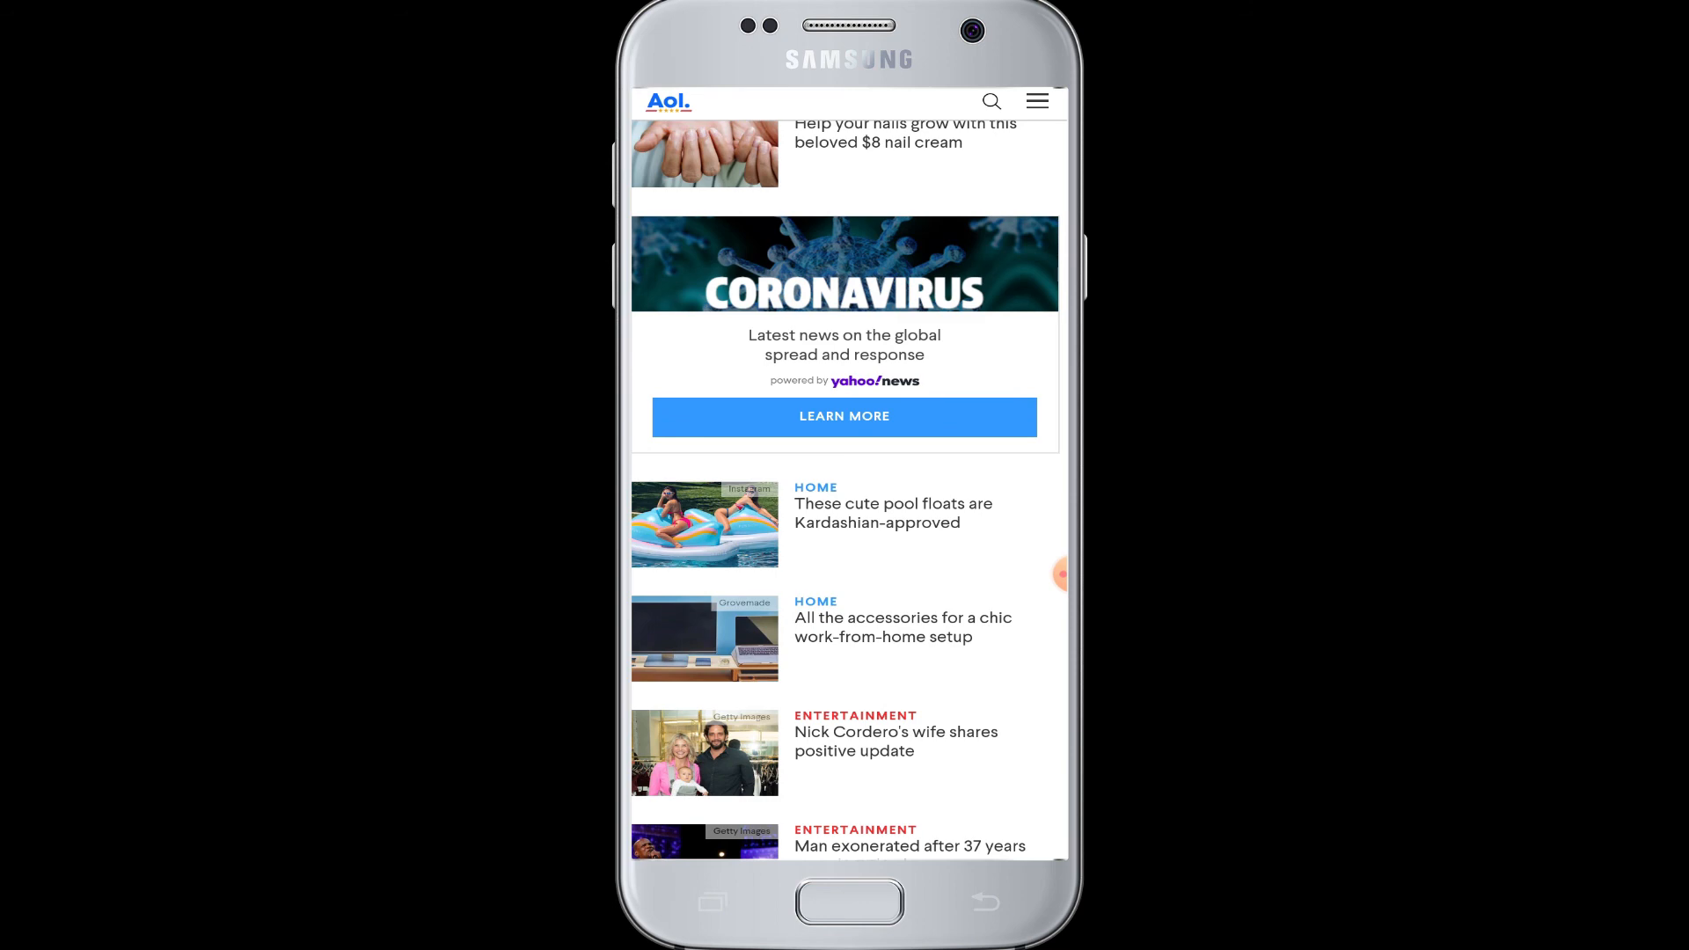